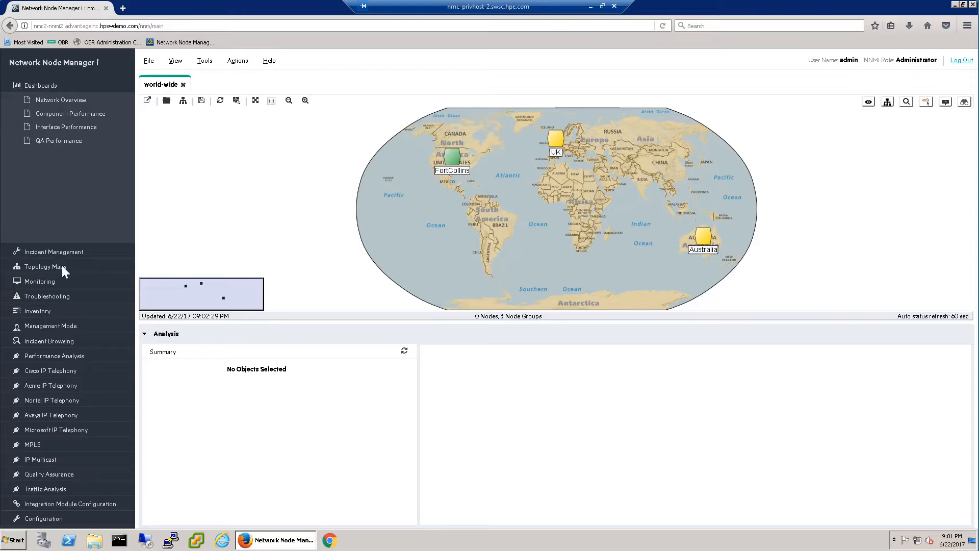
# Open the NetAnalytics node group map under Topology Maps > Node Group Maps
pyautogui.click(45, 267)
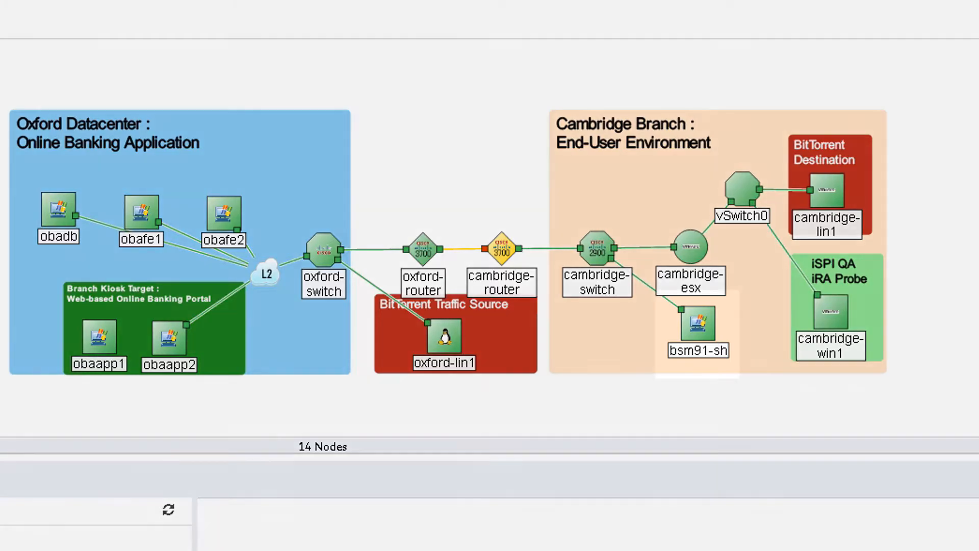
pyautogui.click(697, 325)
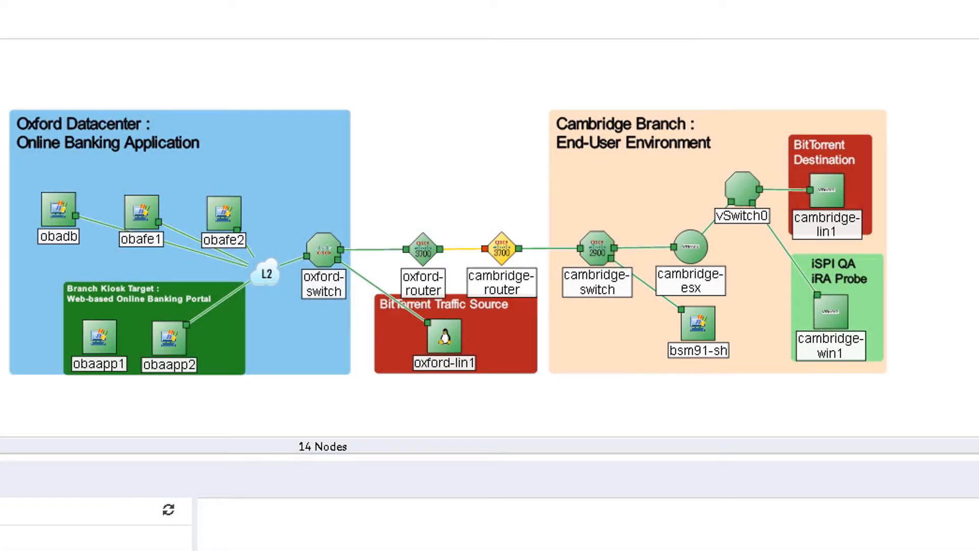
pyautogui.click(98, 337)
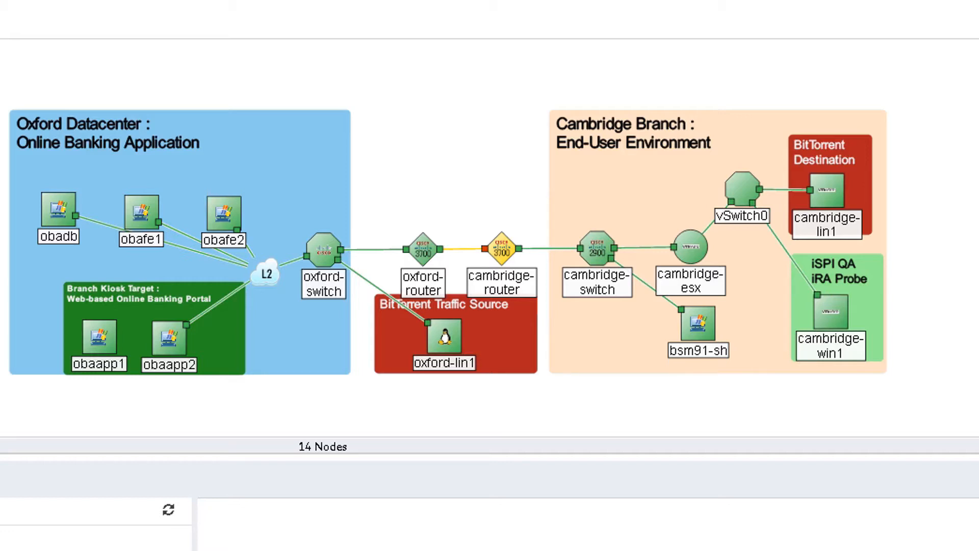
pyautogui.moveTo(712, 325)
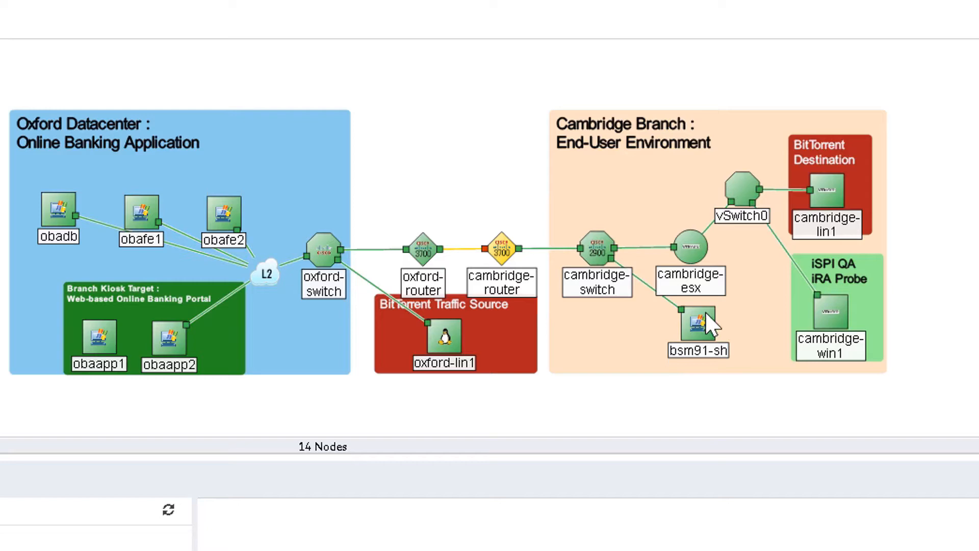
# Show the Path View between obaapp1 and bsm91-sh and cambridge-router's Minor-status summary
pyautogui.click(696, 322)
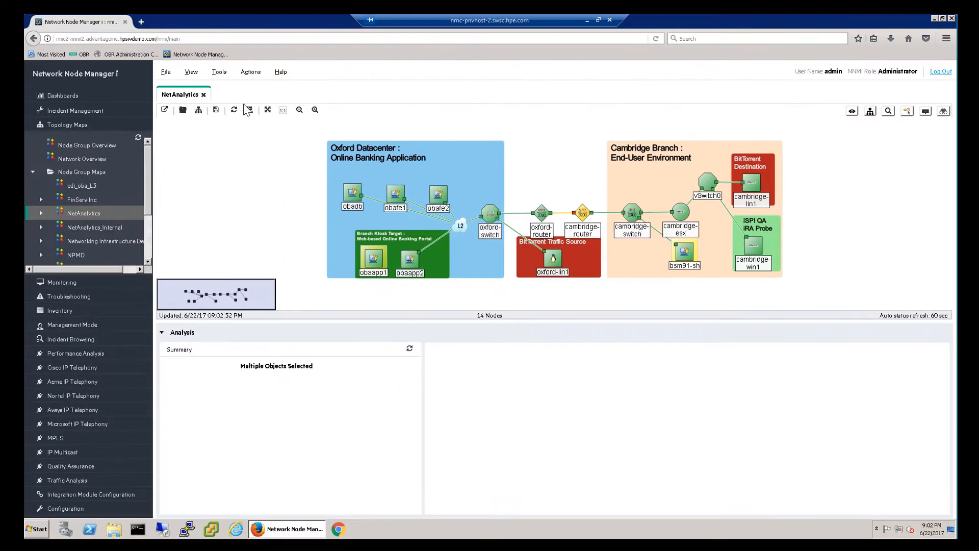
pyautogui.click(250, 72)
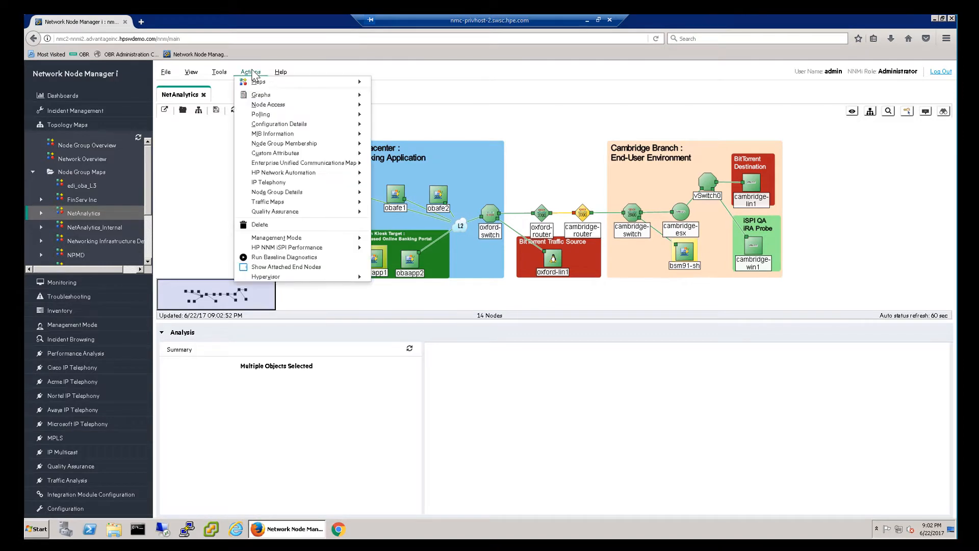
pyautogui.moveTo(258, 81)
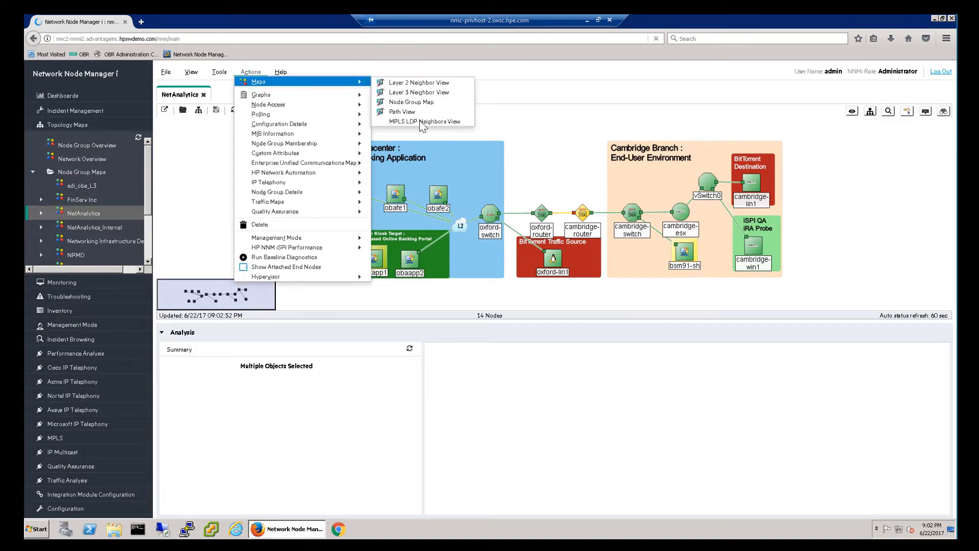
pyautogui.click(401, 111)
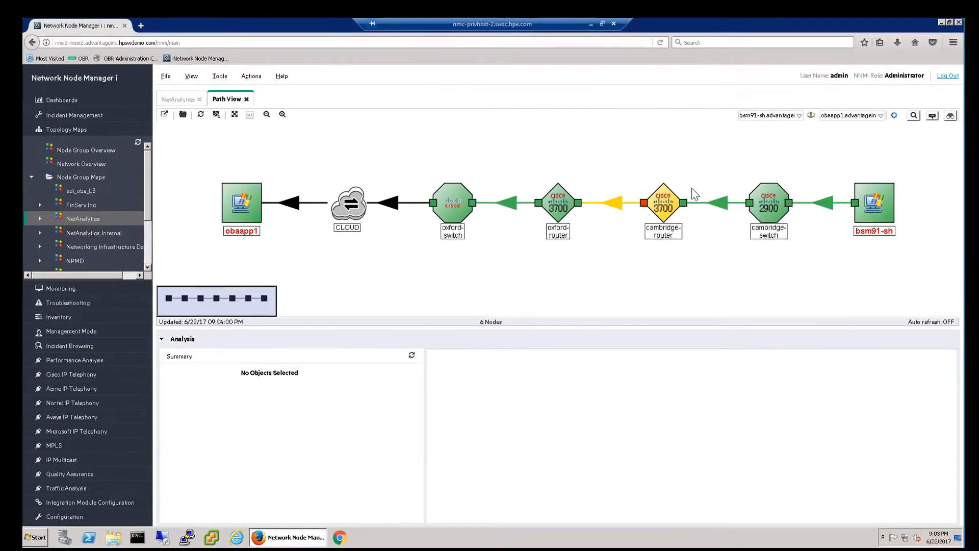
pyautogui.click(663, 203)
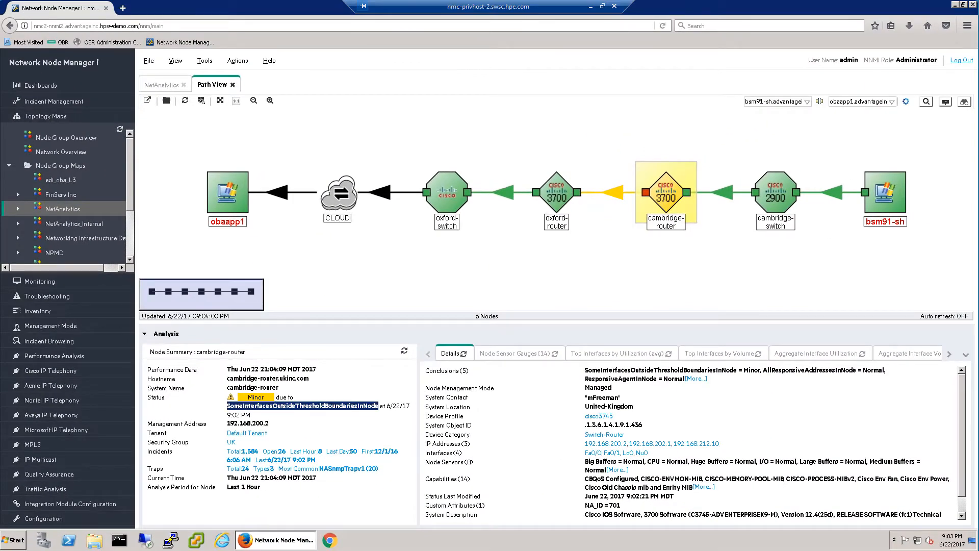
# Open cambridge-router's full dashboard with the Time Filter set to Last 4 Days
pyautogui.rightClick(665, 196)
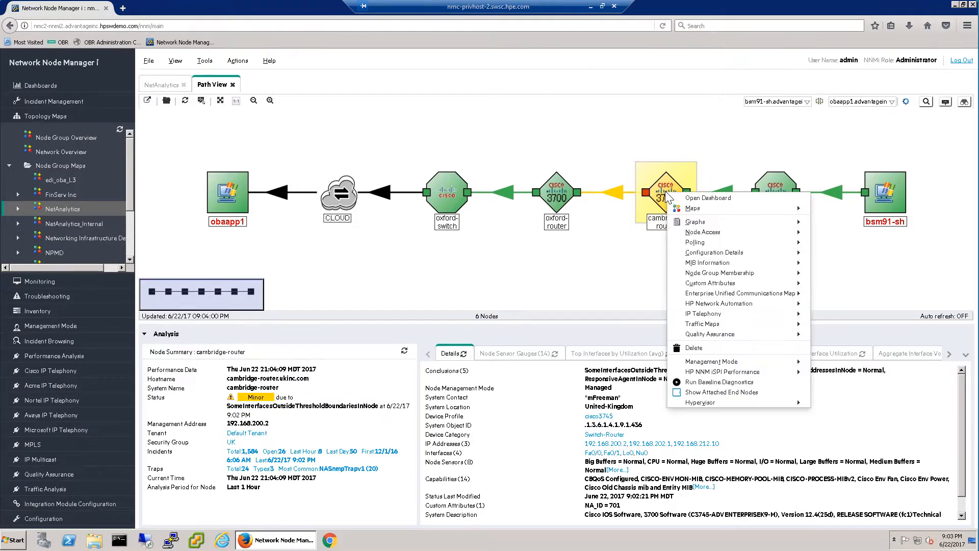
pyautogui.click(708, 198)
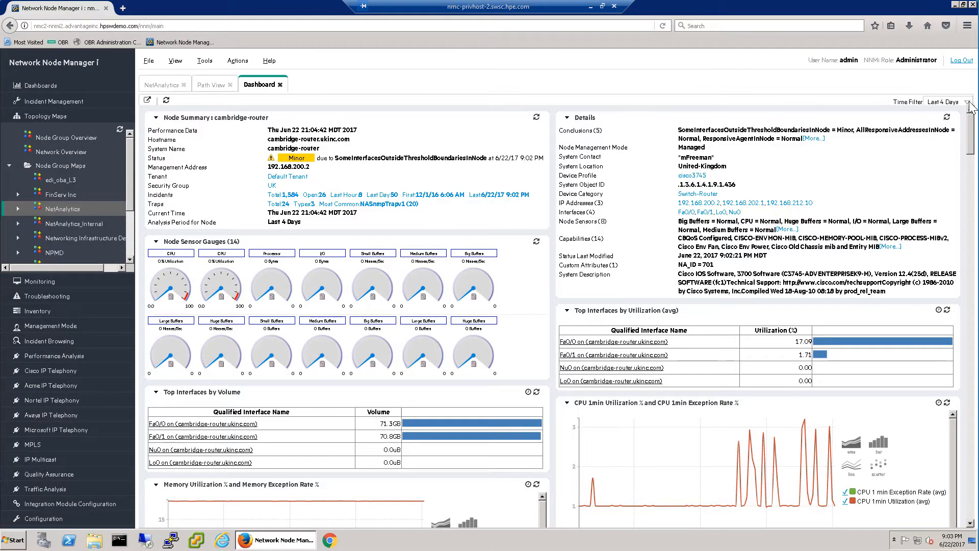
pyautogui.click(946, 101)
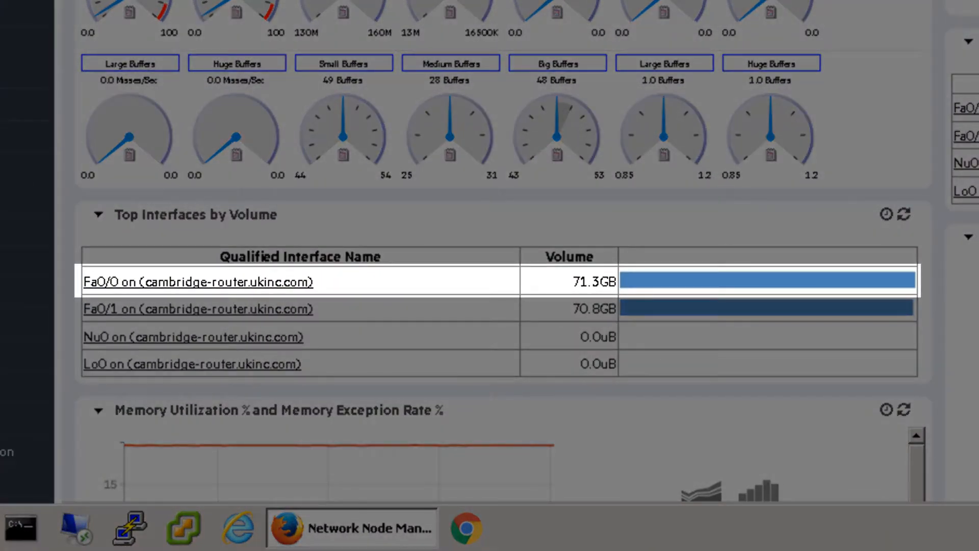
pyautogui.moveTo(305, 170)
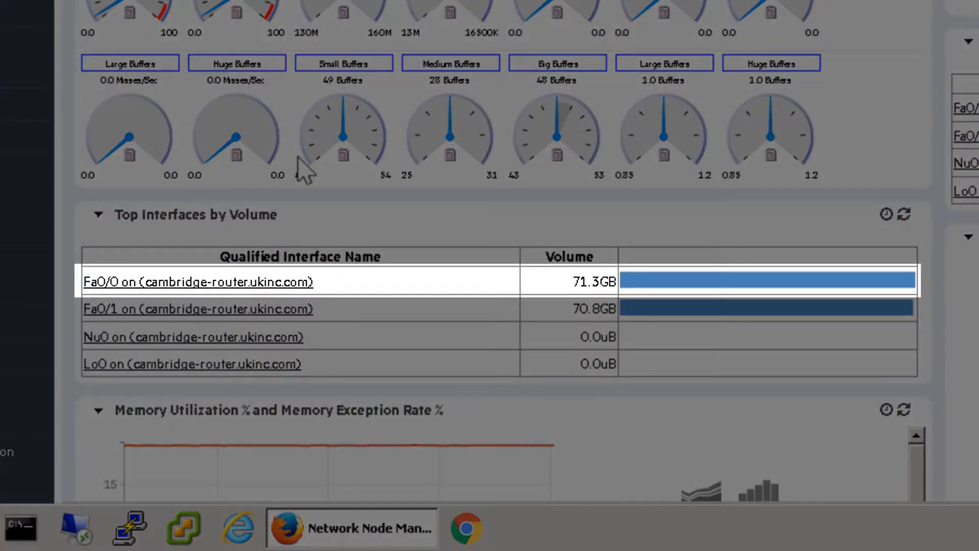
# Open the Fa0/0 interface dashboard and scroll its incoming applications legend to BitTorrent
pyautogui.click(197, 282)
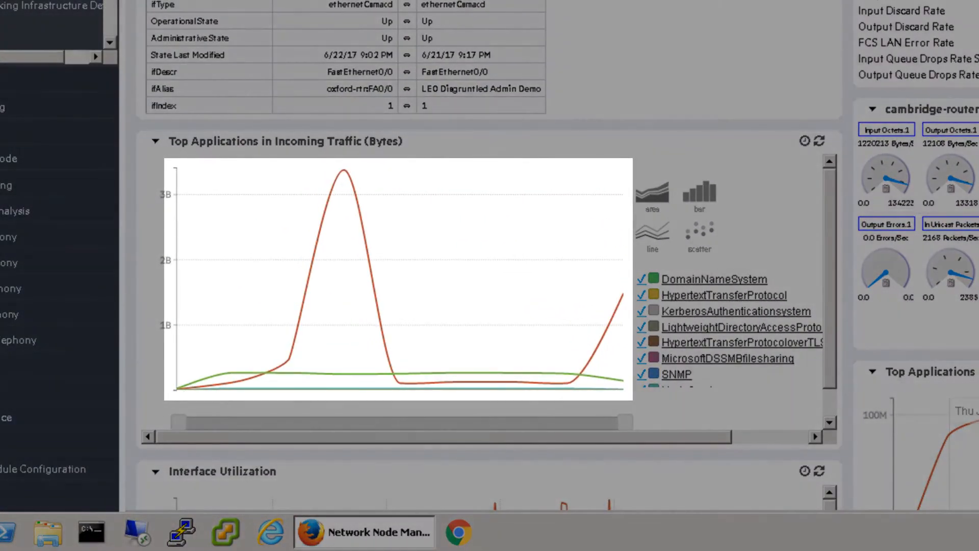
pyautogui.moveTo(796, 445)
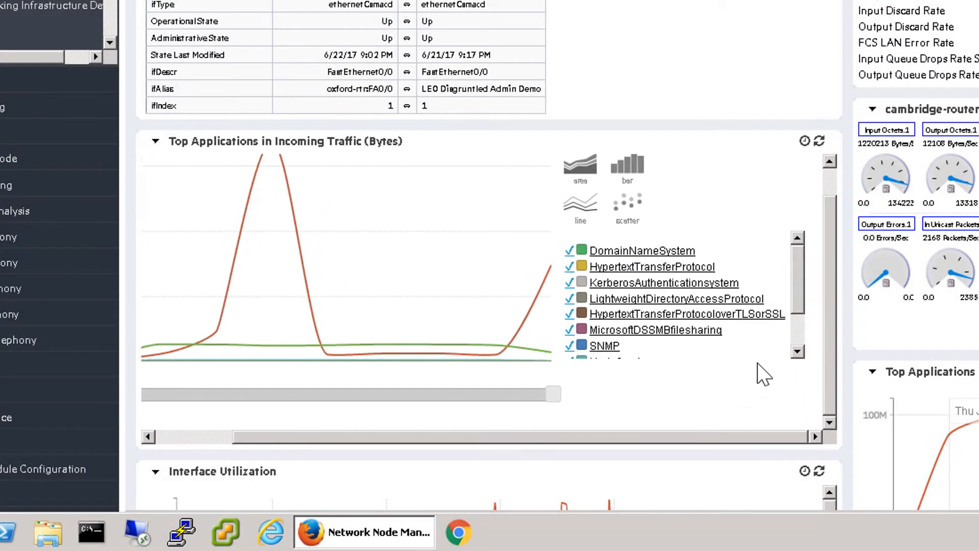
pyautogui.scroll(-3)
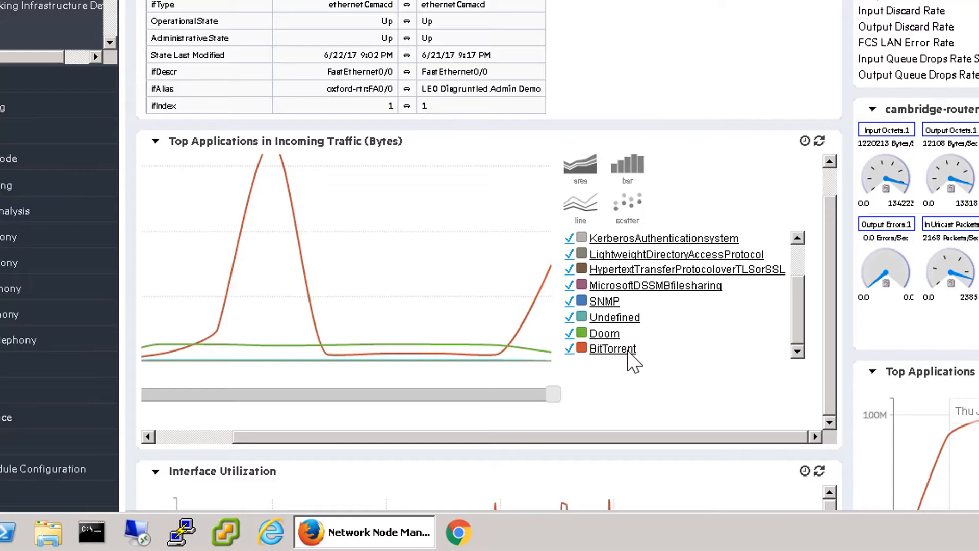
# Drill into the BitTorrent traffic toward the oxford-lin1 node dashboard
pyautogui.click(613, 348)
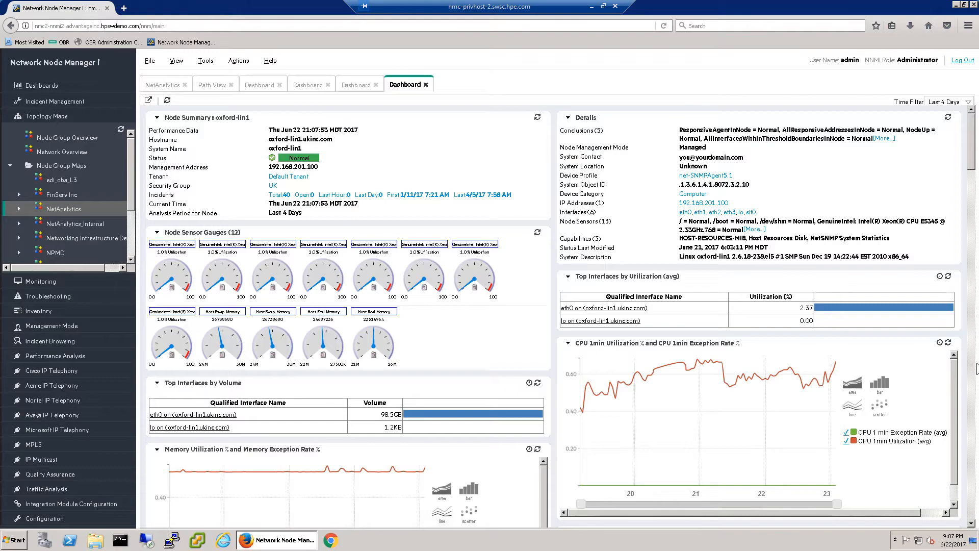
pyautogui.scroll(-3)
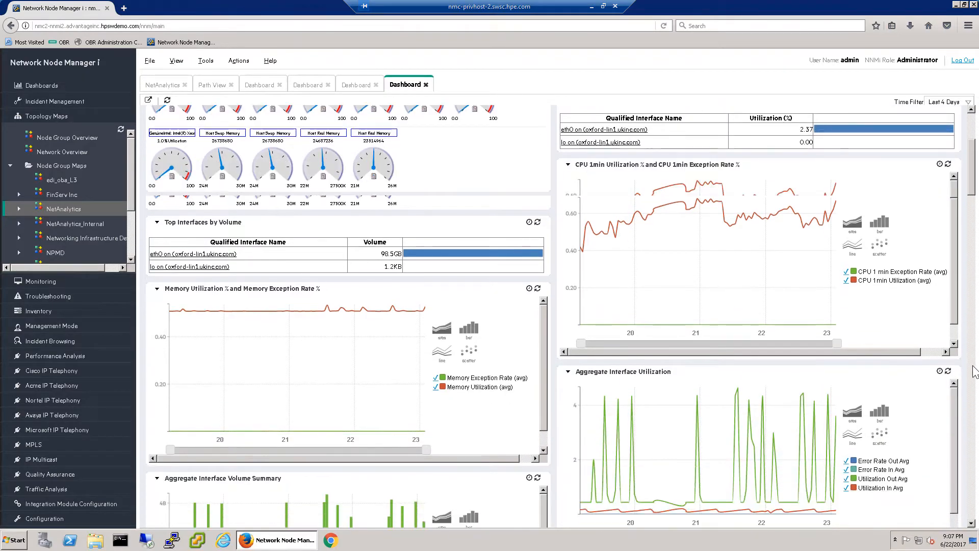
pyautogui.scroll(-3)
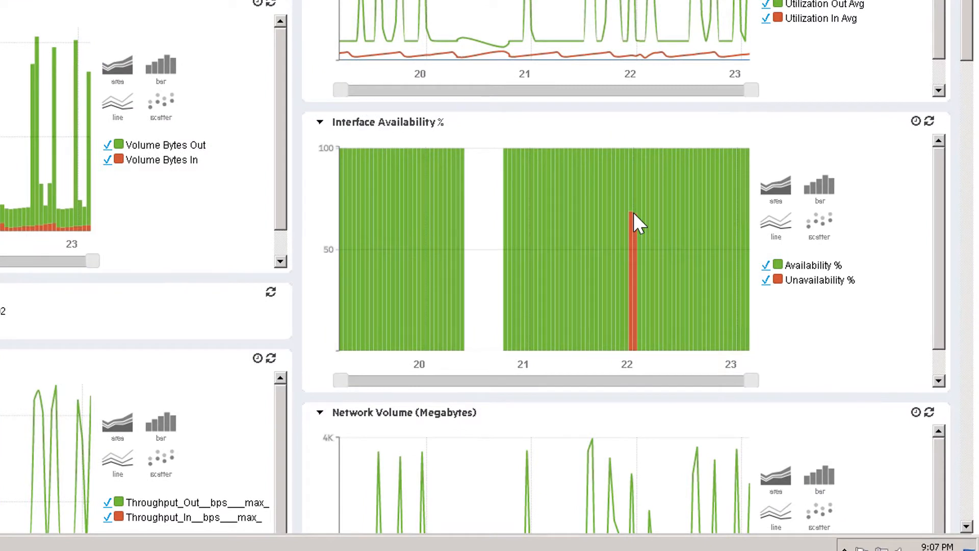
pyautogui.moveTo(631, 215)
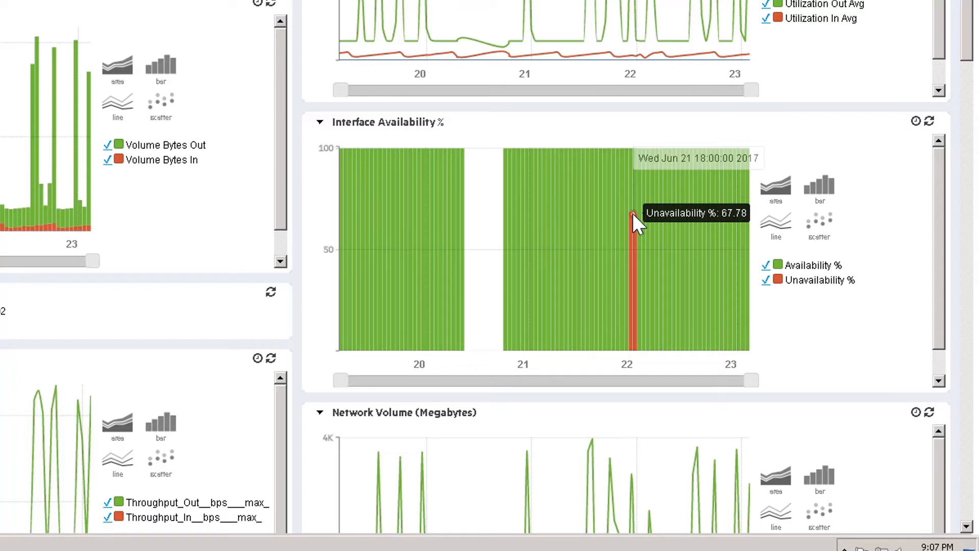
pyautogui.moveTo(971, 465)
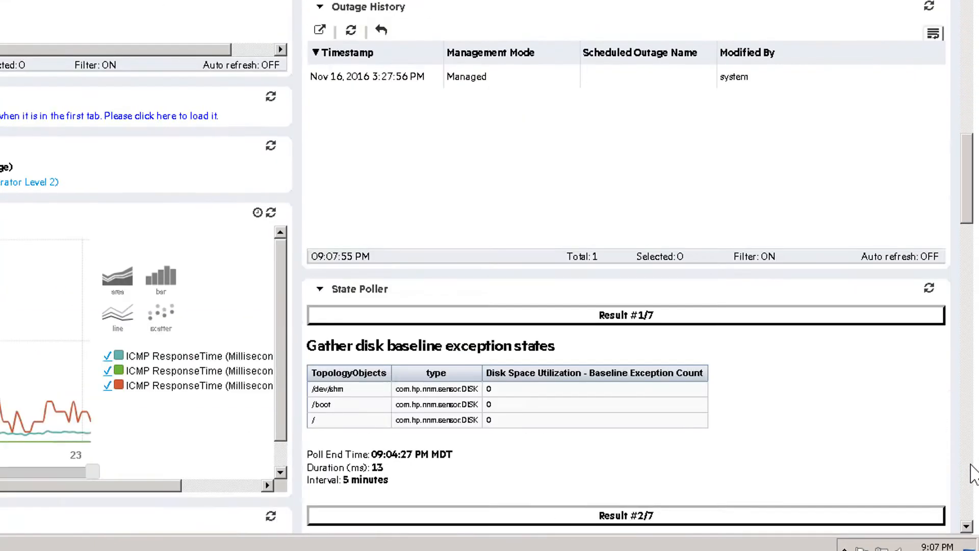
pyautogui.scroll(-3)
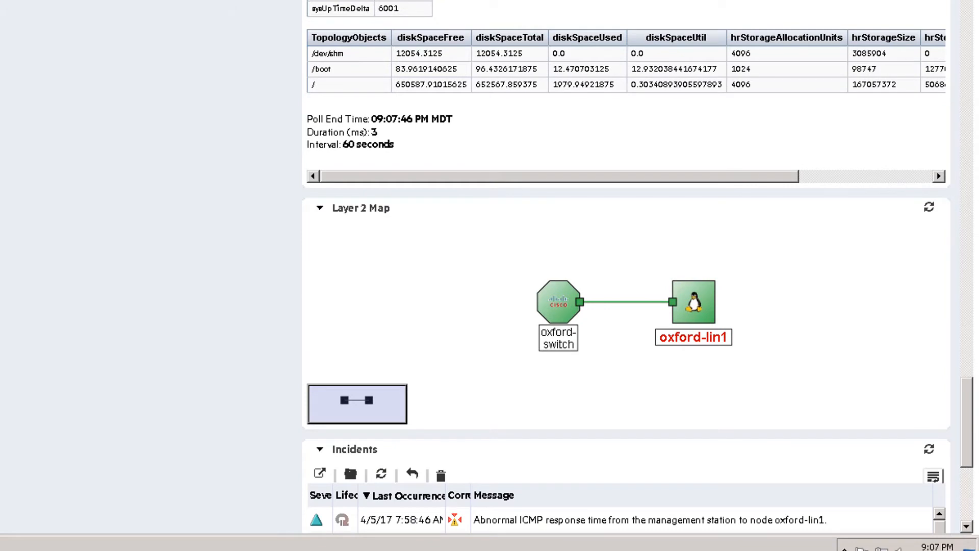
pyautogui.moveTo(538, 272)
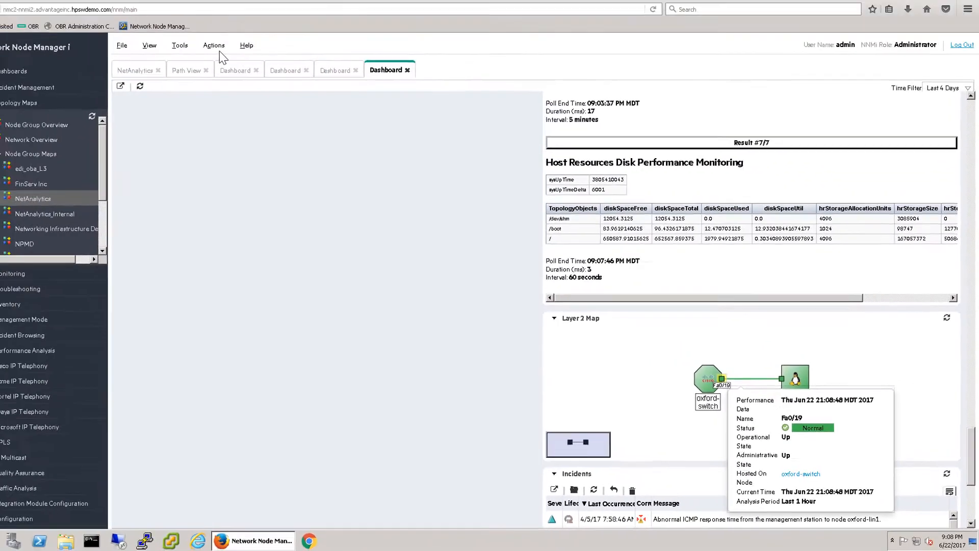
pyautogui.click(214, 45)
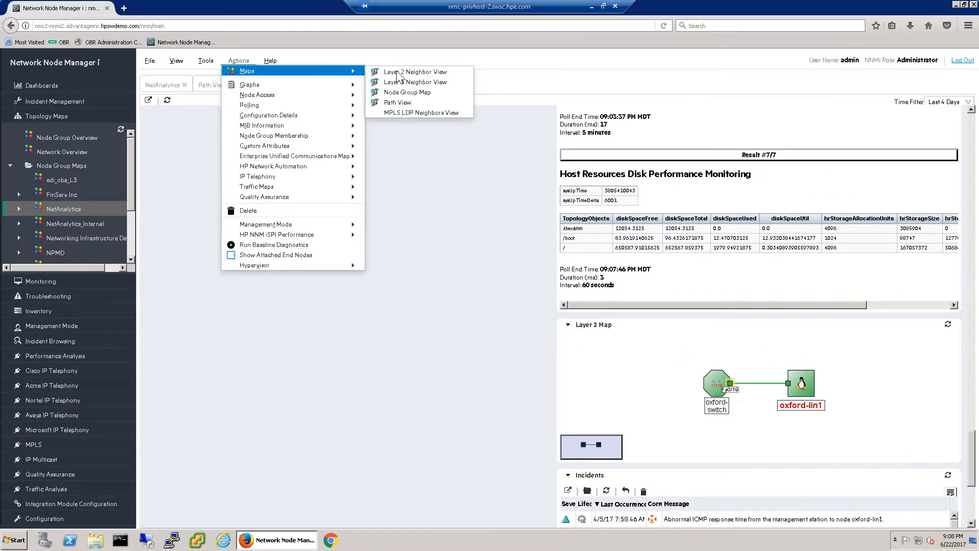
pyautogui.click(414, 71)
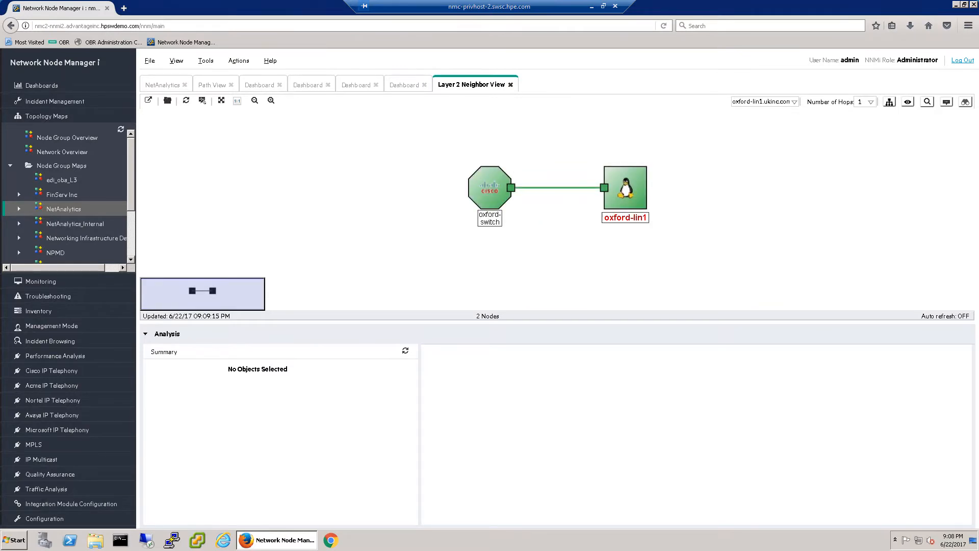
pyautogui.click(510, 187)
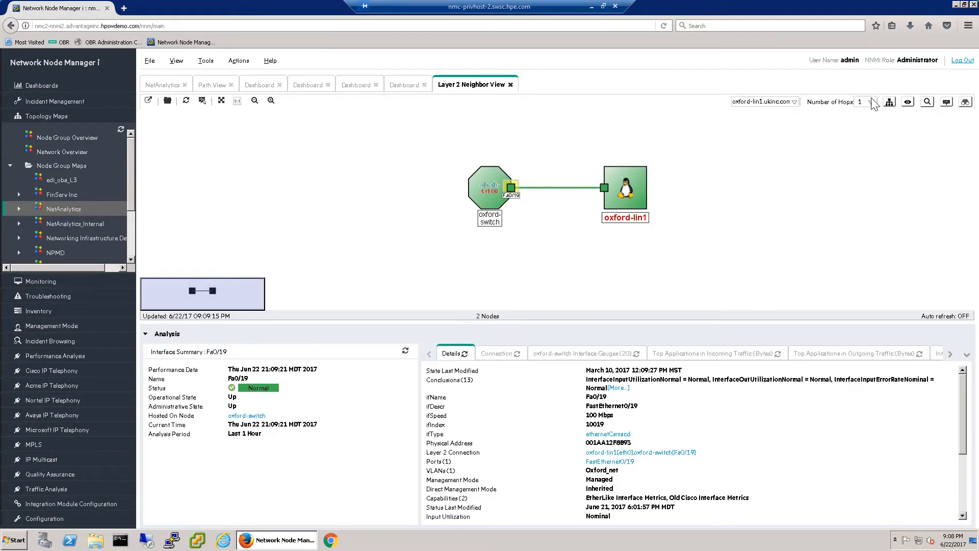
pyautogui.click(873, 101)
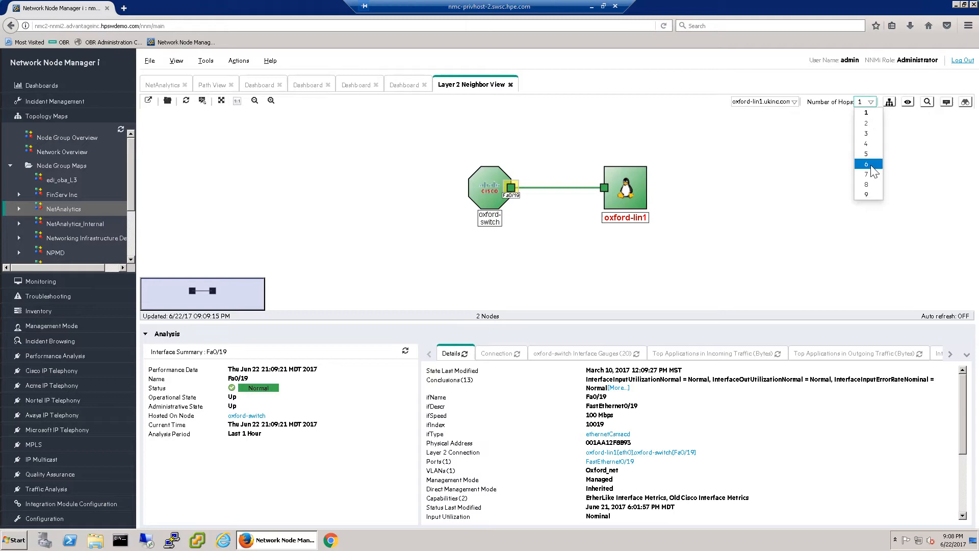
pyautogui.click(865, 164)
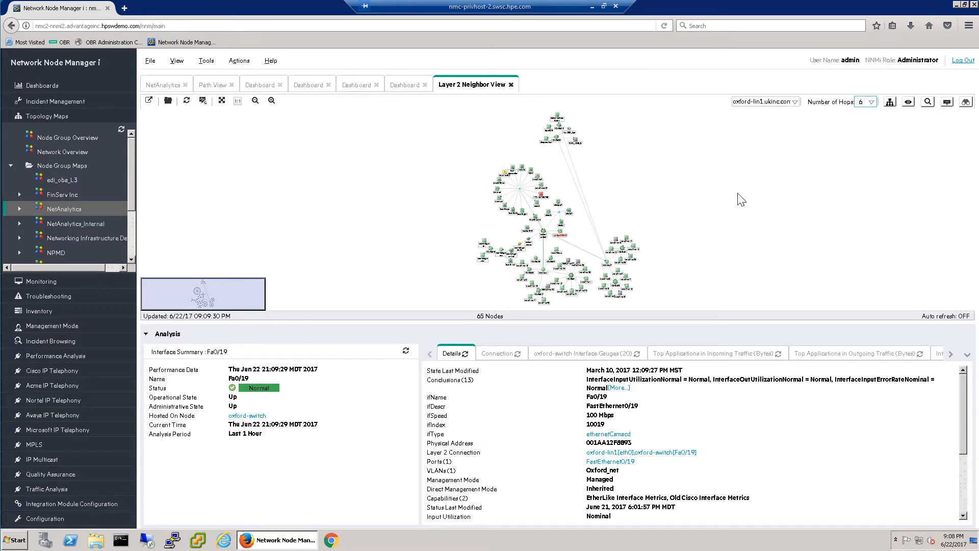
pyautogui.moveTo(879, 109)
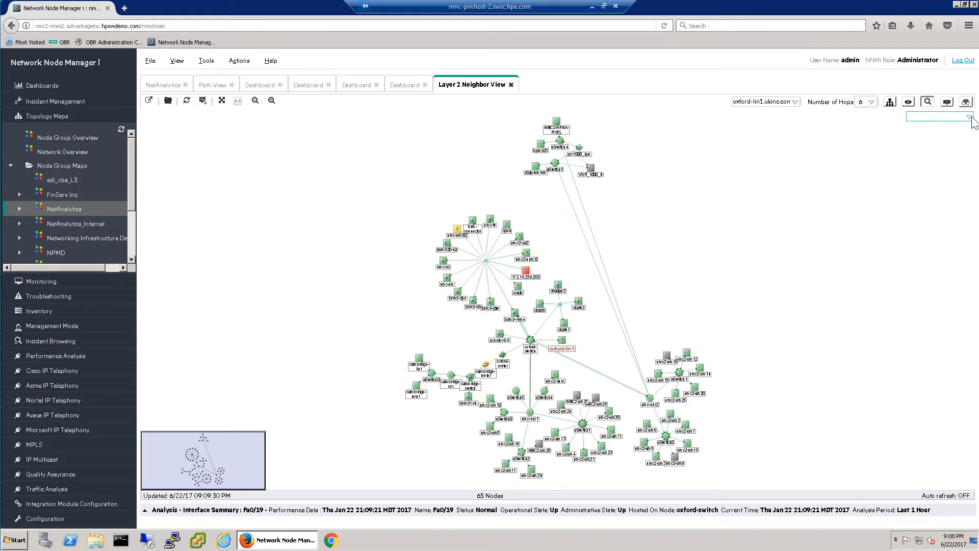
pyautogui.click(970, 117)
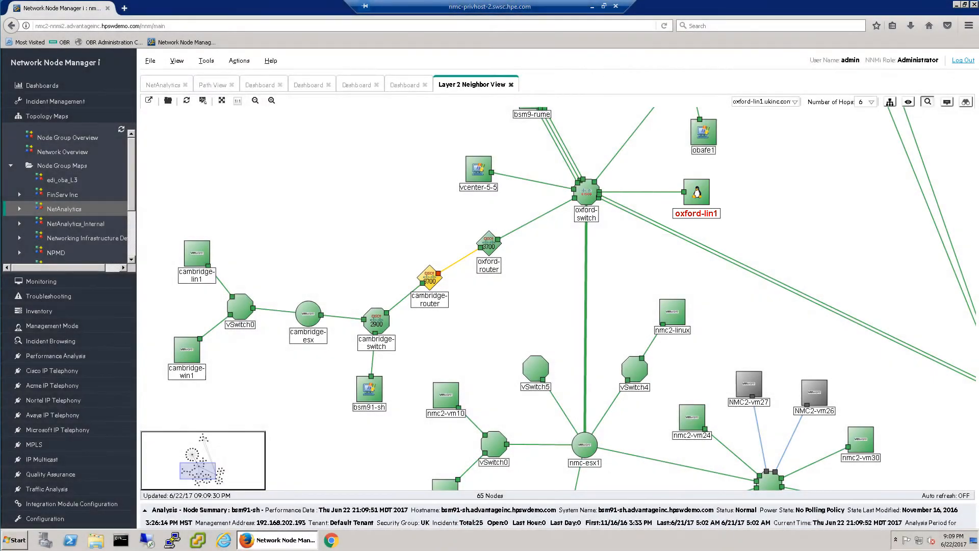
pyautogui.click(196, 256)
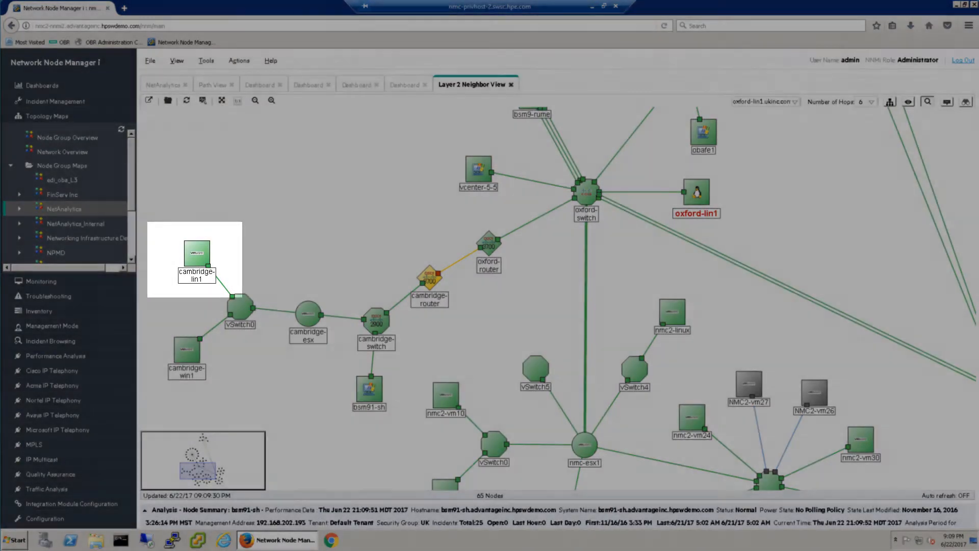
pyautogui.click(368, 387)
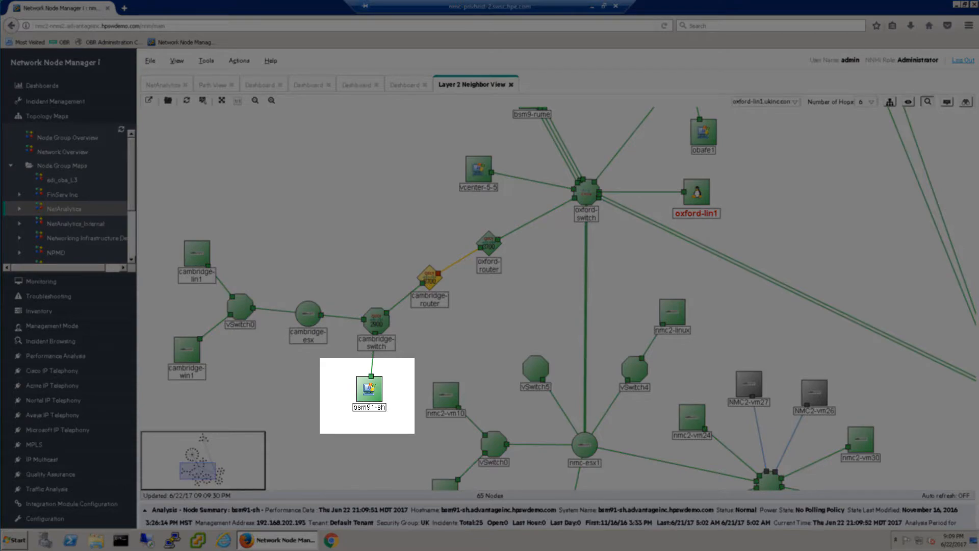
pyautogui.click(585, 190)
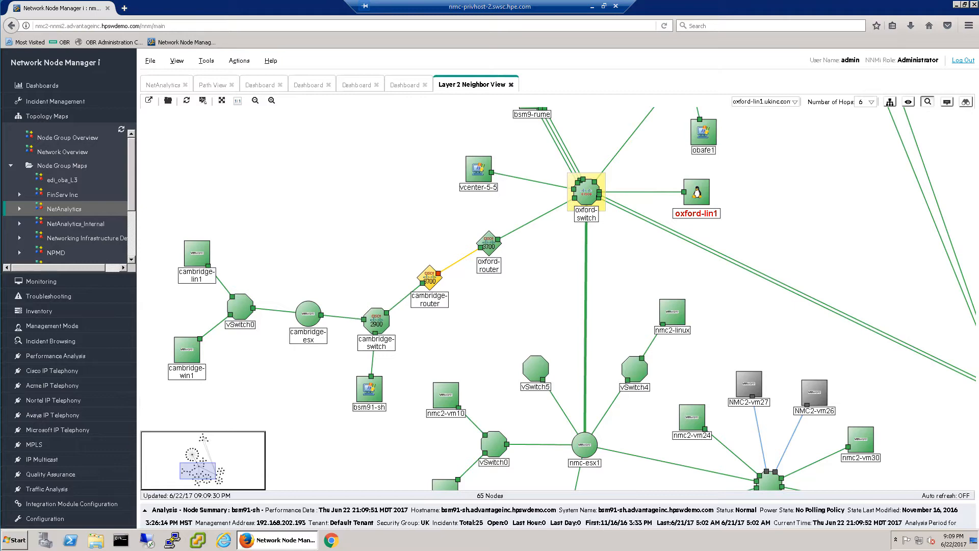
pyautogui.click(584, 191)
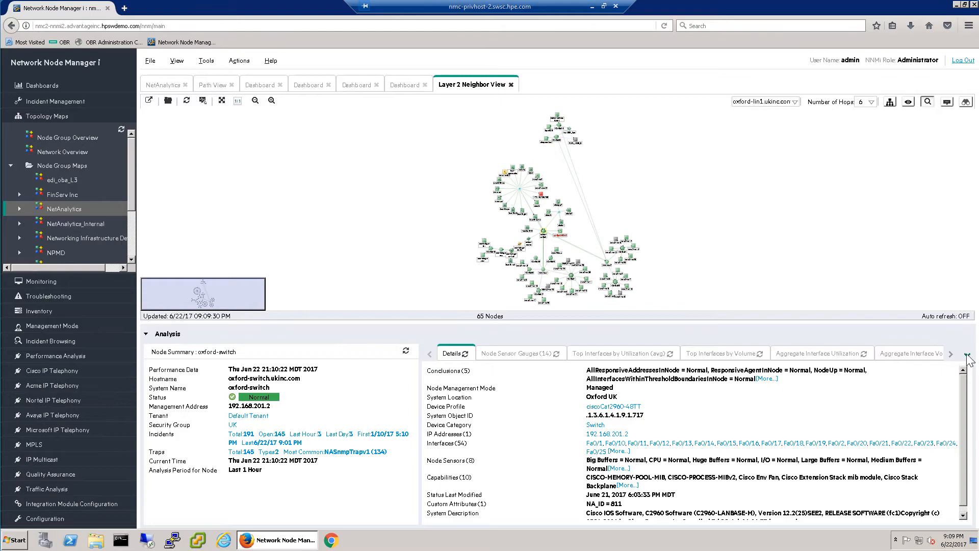
# Check oxford-switch's incidents, including the BitTorrent ACL non-compliance, then list All Incidents
pyautogui.click(967, 354)
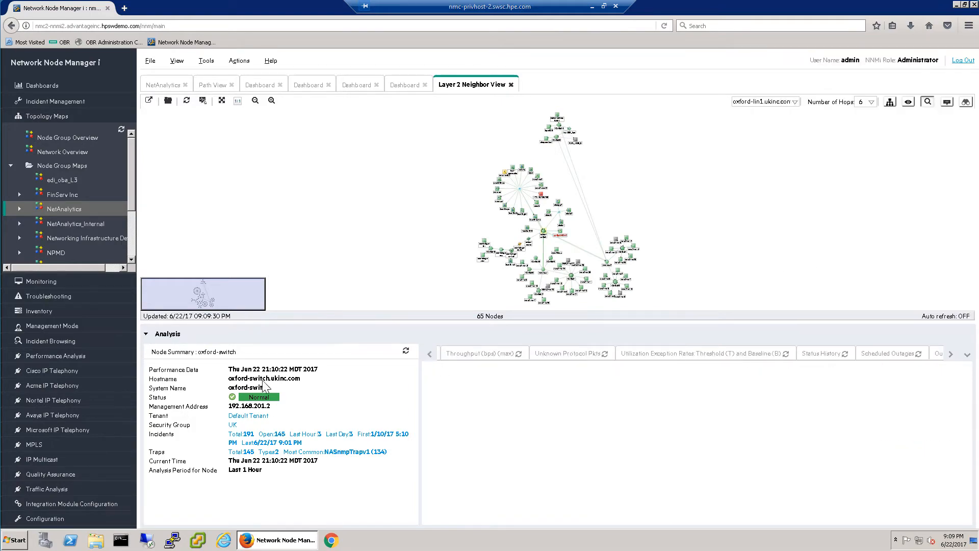
pyautogui.click(684, 353)
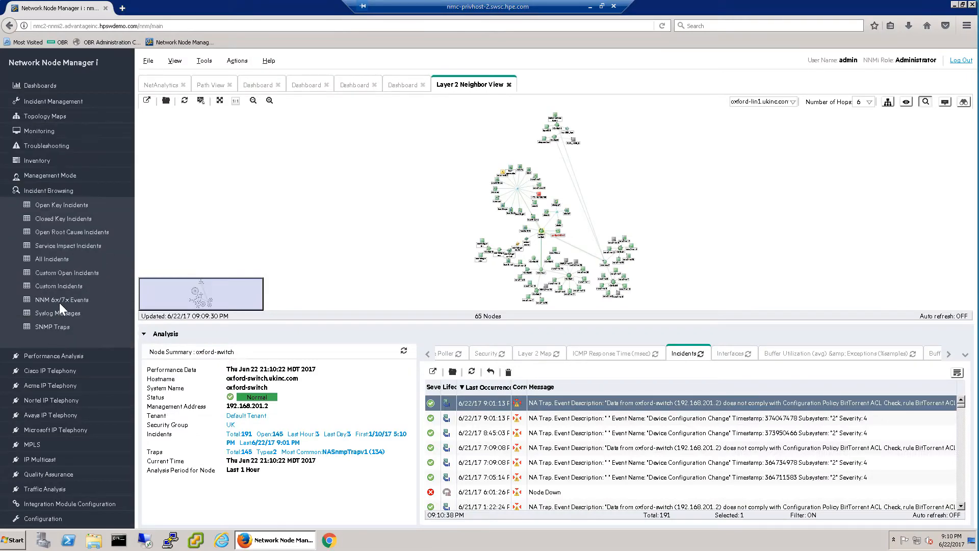
pyautogui.click(51, 259)
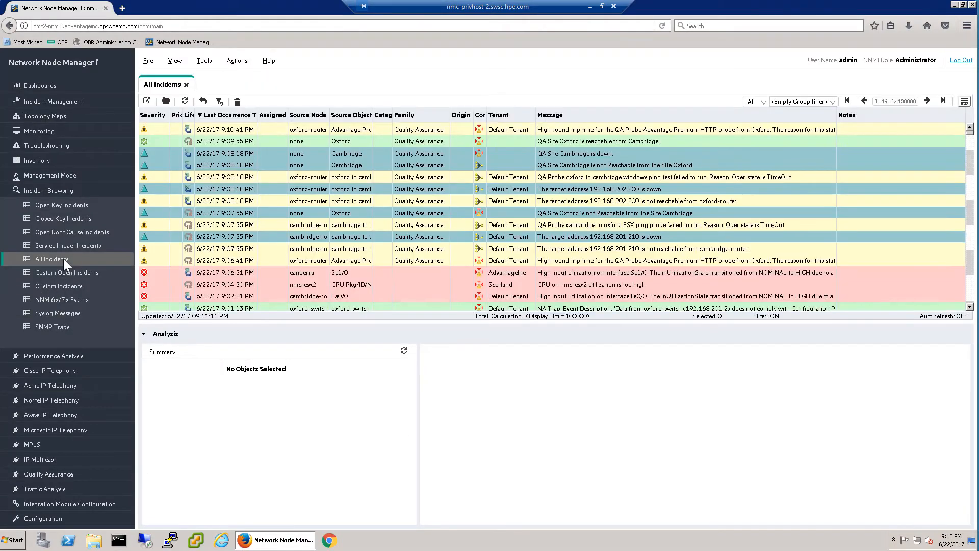
# Filter the incident list to Source Node oxford-switch
pyautogui.rightClick(308, 114)
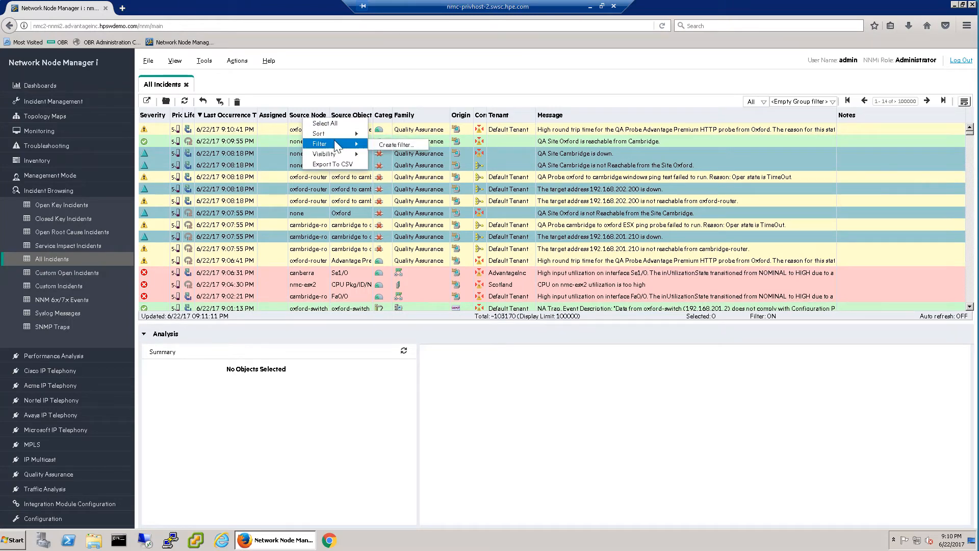
pyautogui.click(396, 144)
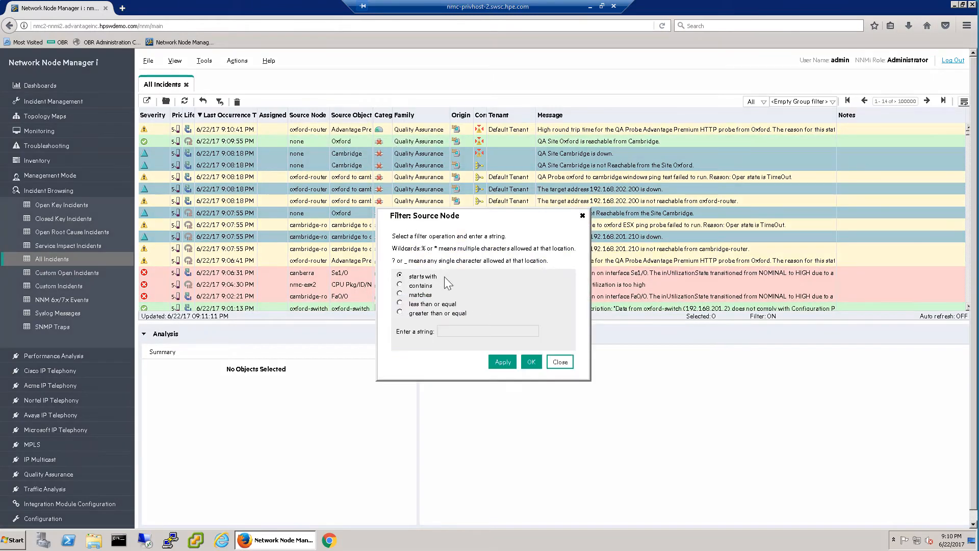
pyautogui.write('oxford-switch')
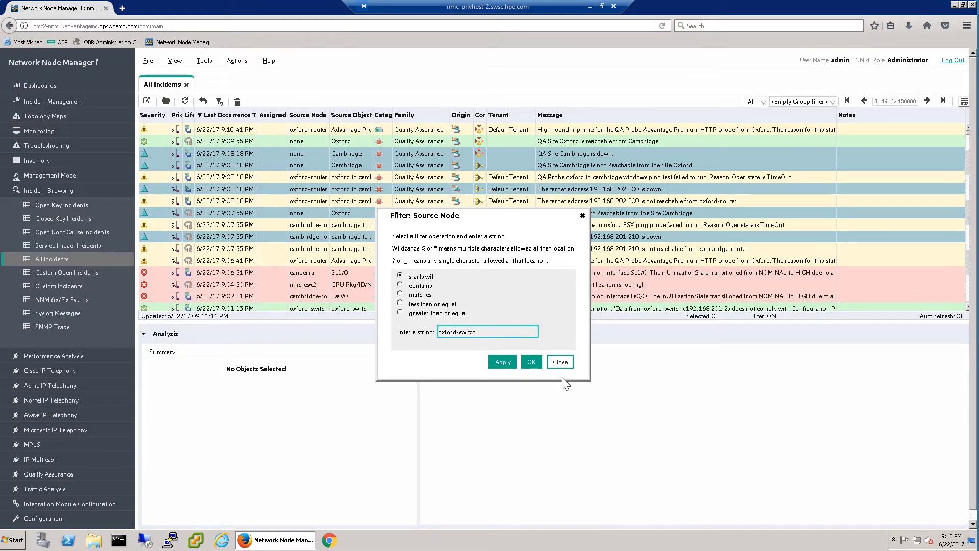
pyautogui.click(501, 362)
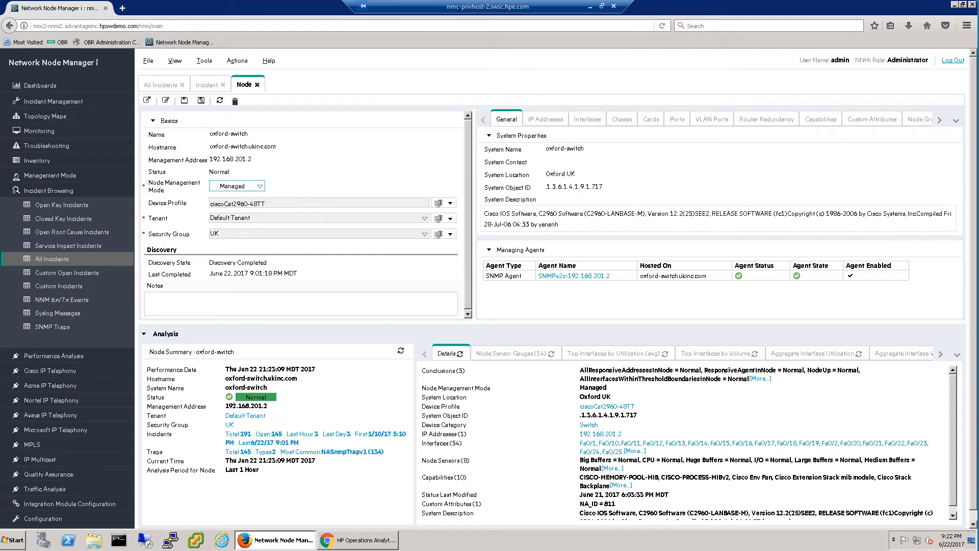
pyautogui.moveTo(241, 63)
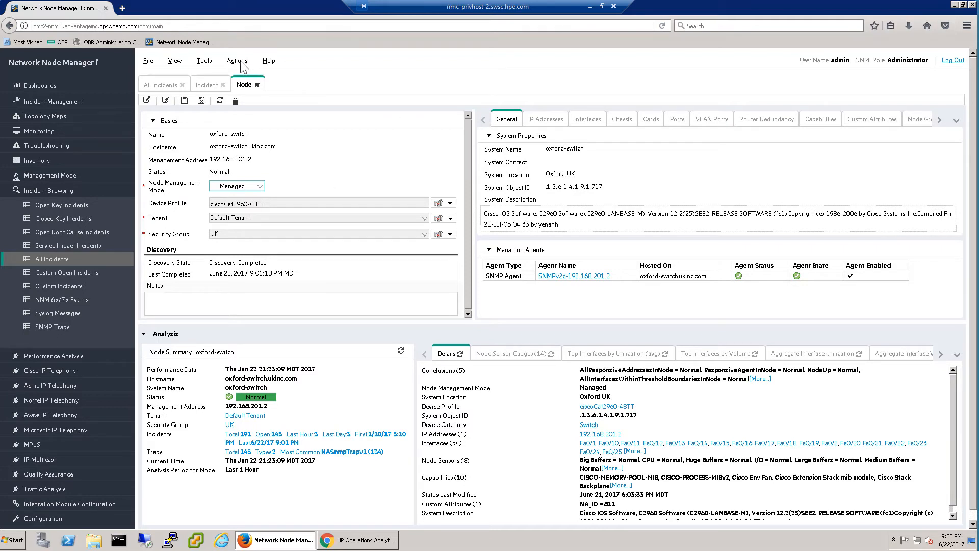
# Open oxford-switch's Actions menu to reach the HP Network Automation configuration comparison
pyautogui.click(237, 61)
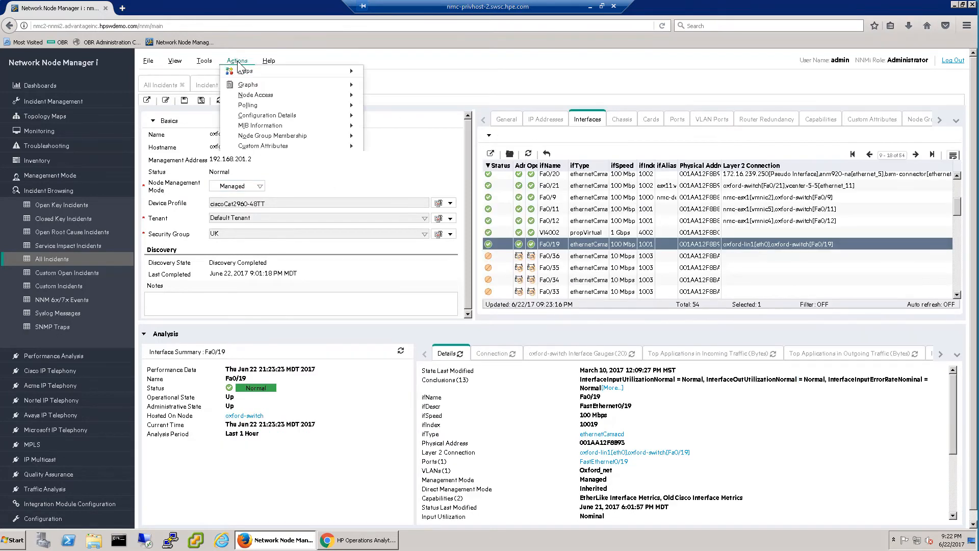
pyautogui.moveTo(270, 165)
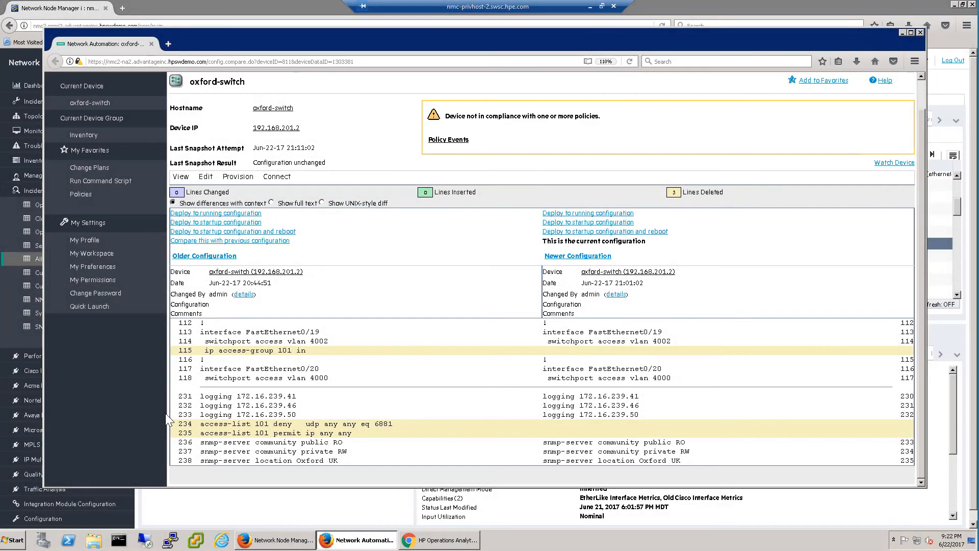
# Review the BitTorrent ACL Check policy event, then start a Run Command Script task on oxford-switch
pyautogui.click(448, 139)
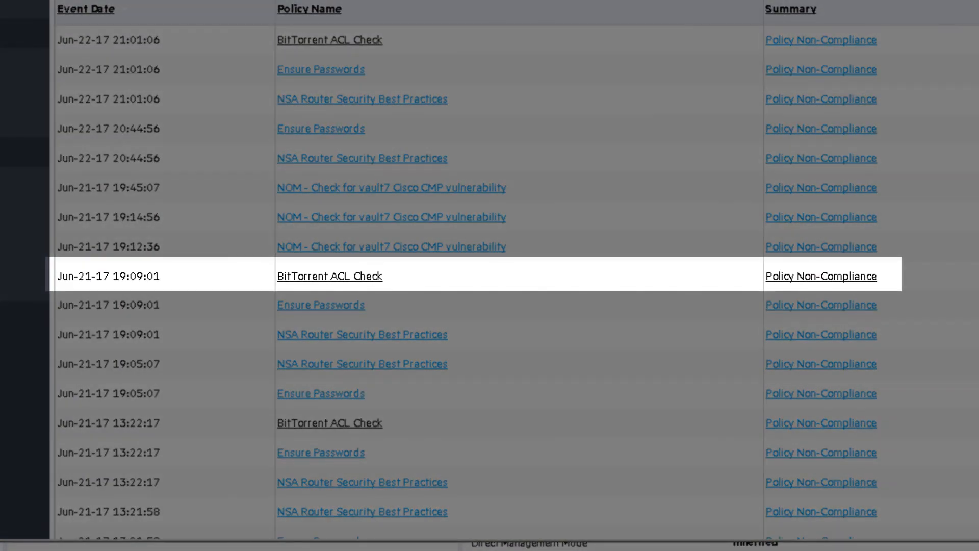
pyautogui.click(329, 275)
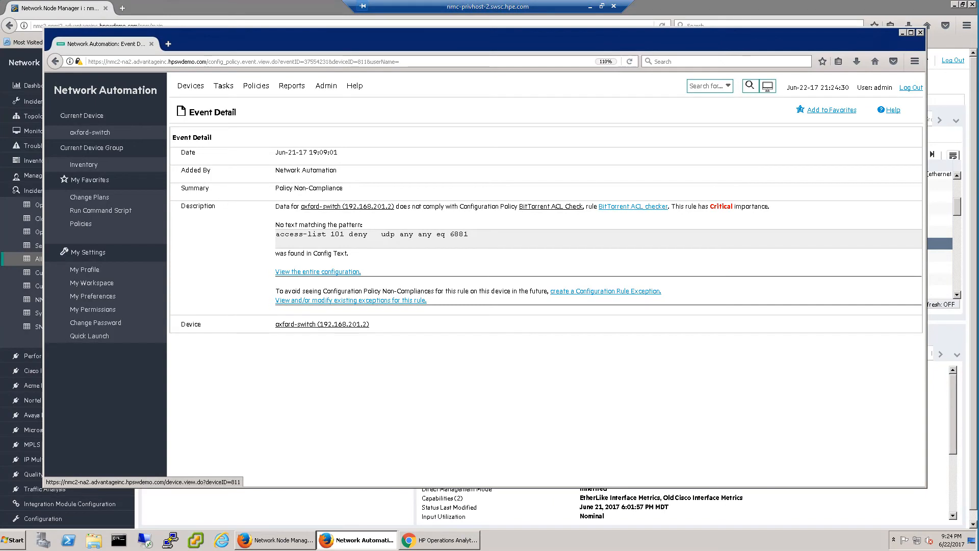
pyautogui.moveTo(370, 211)
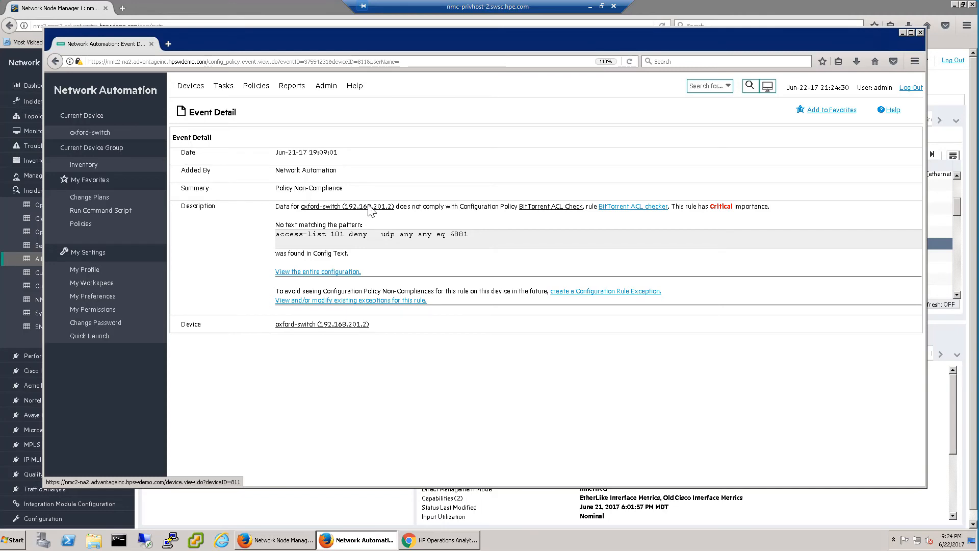
pyautogui.click(321, 323)
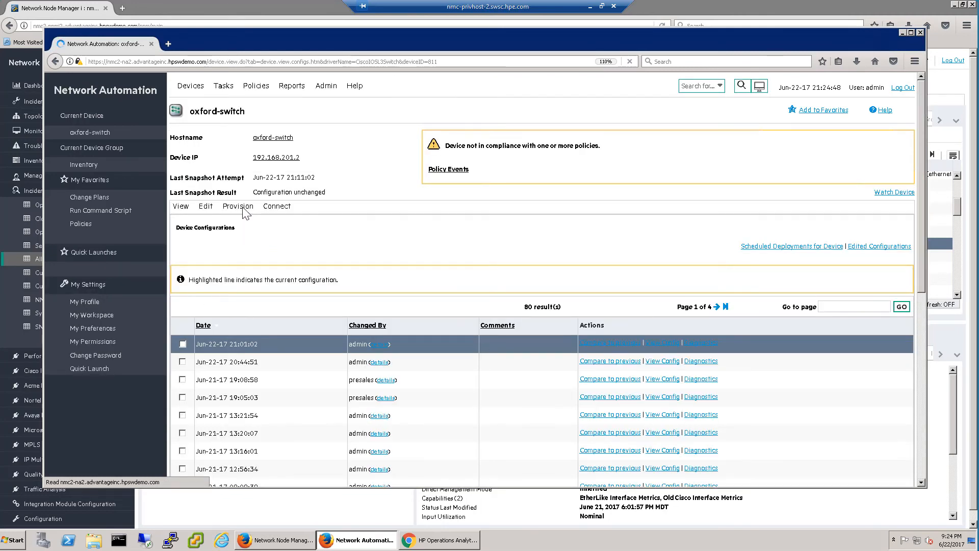
pyautogui.click(238, 206)
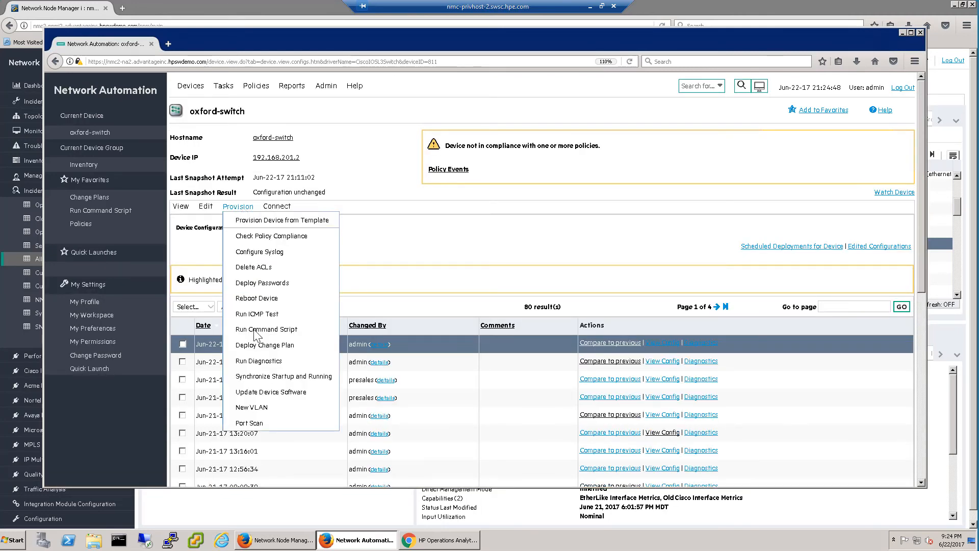
pyautogui.click(266, 329)
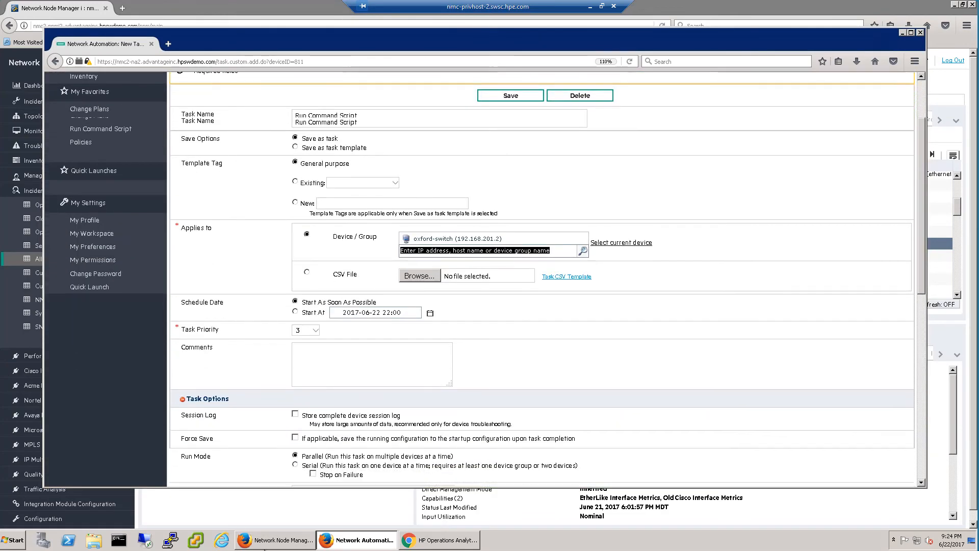
# Set up the 'add ACL 101' script with Force Save, port 6881 and Fa0/19, and save the task
pyautogui.scroll(-3)
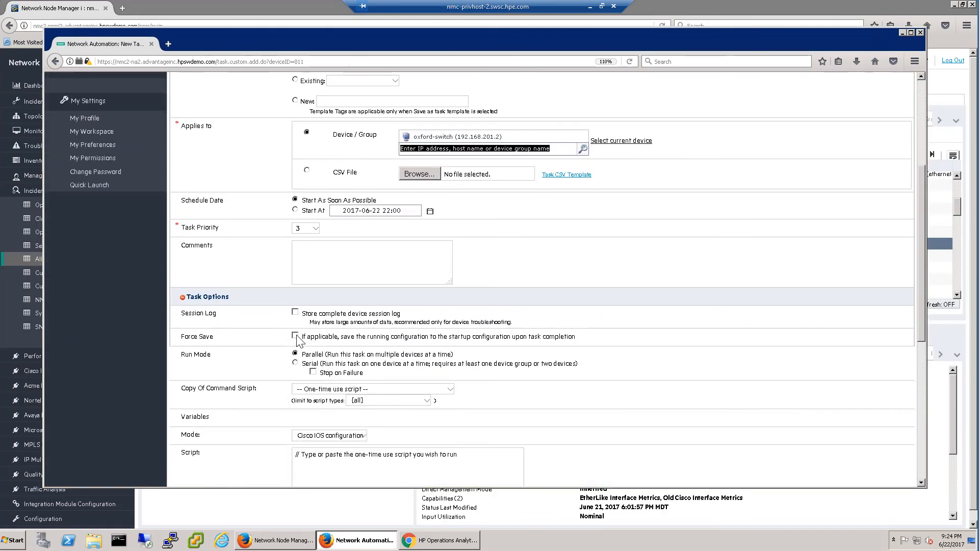
pyautogui.click(294, 336)
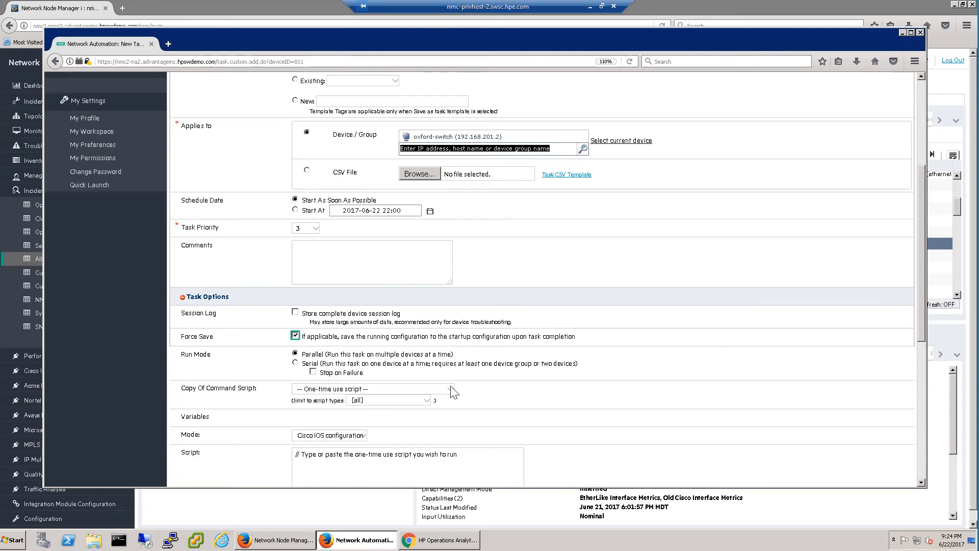
pyautogui.click(372, 389)
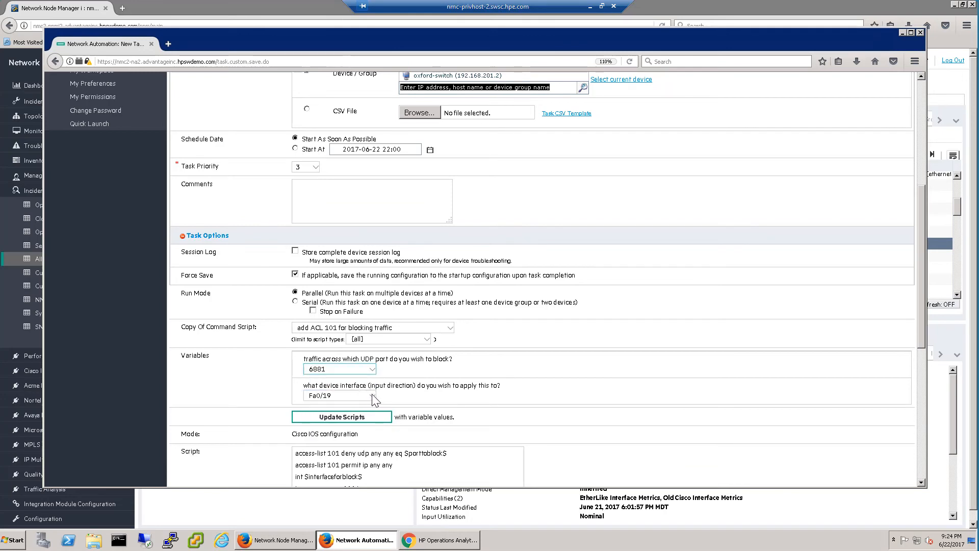
pyautogui.scroll(-3)
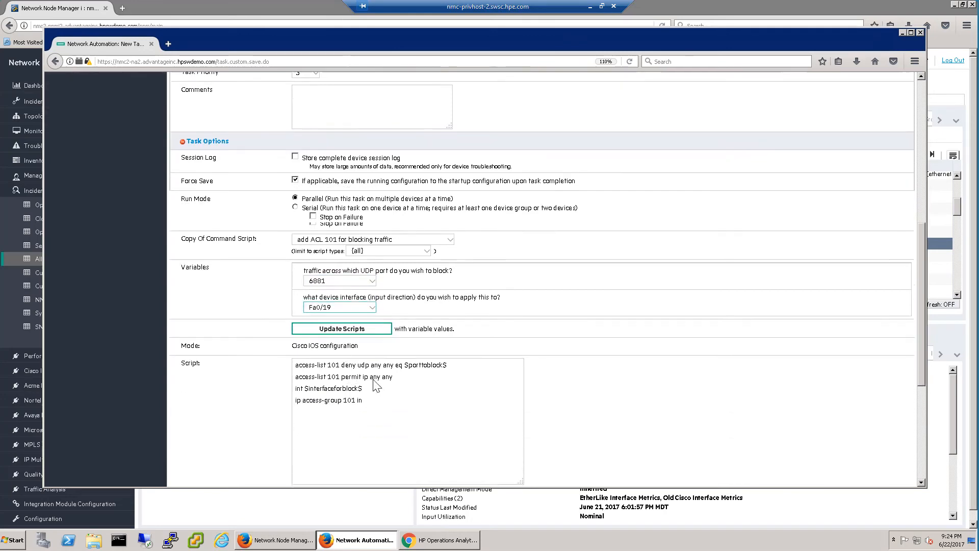
pyautogui.click(342, 328)
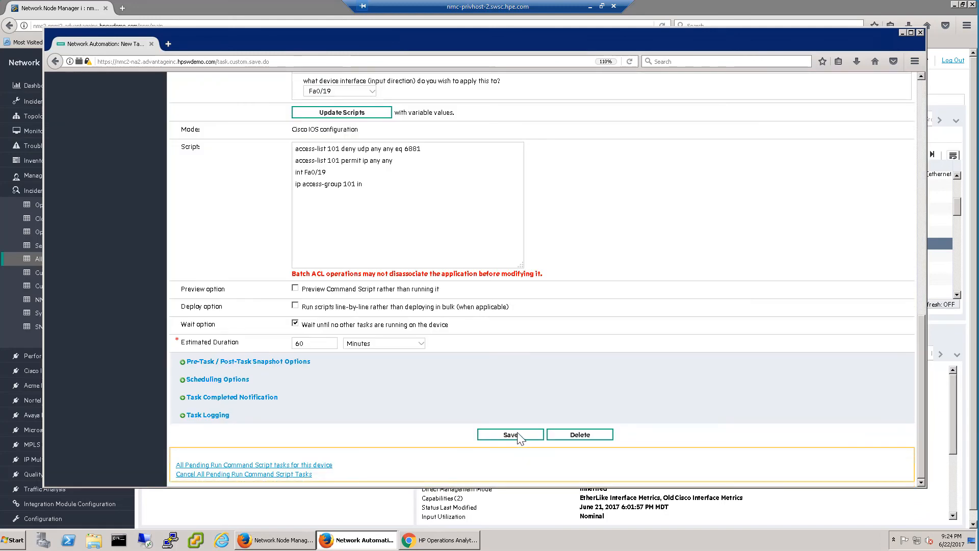
pyautogui.click(509, 434)
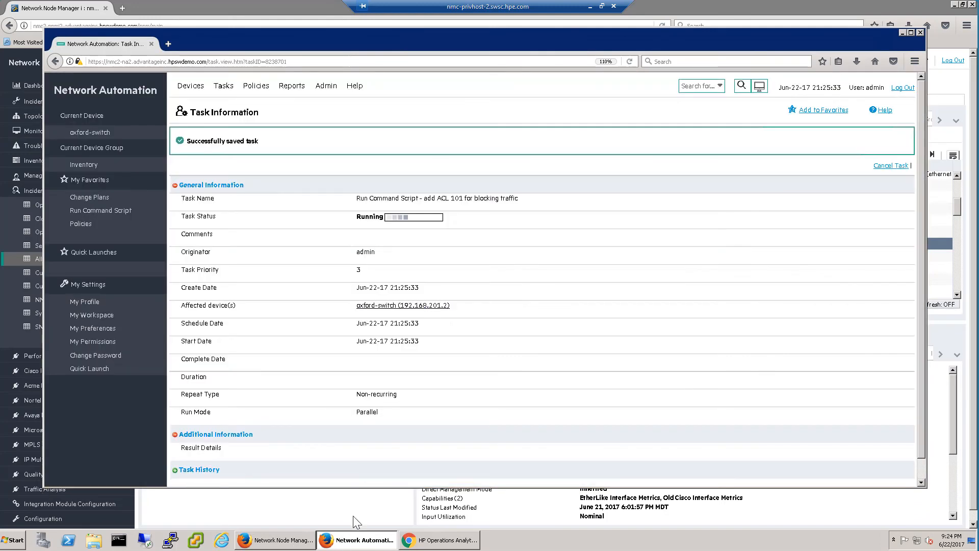
# Confirm the ACL 101 task on oxford-switch shows Succeeded, then return to Network Node Manager
pyautogui.click(629, 61)
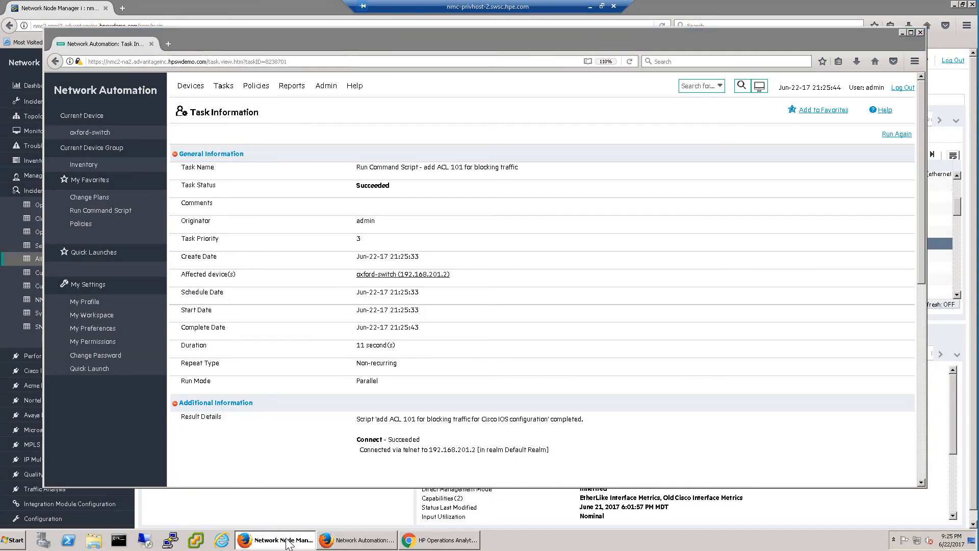
pyautogui.click(276, 540)
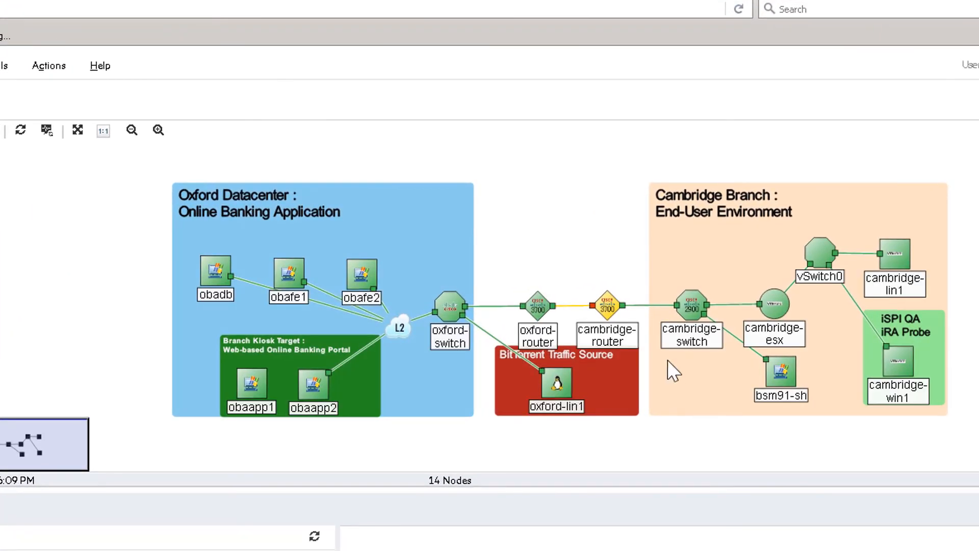
# Open the cambridge-router context menu on the 14-node Oxford/Cambridge map
pyautogui.rightClick(606, 305)
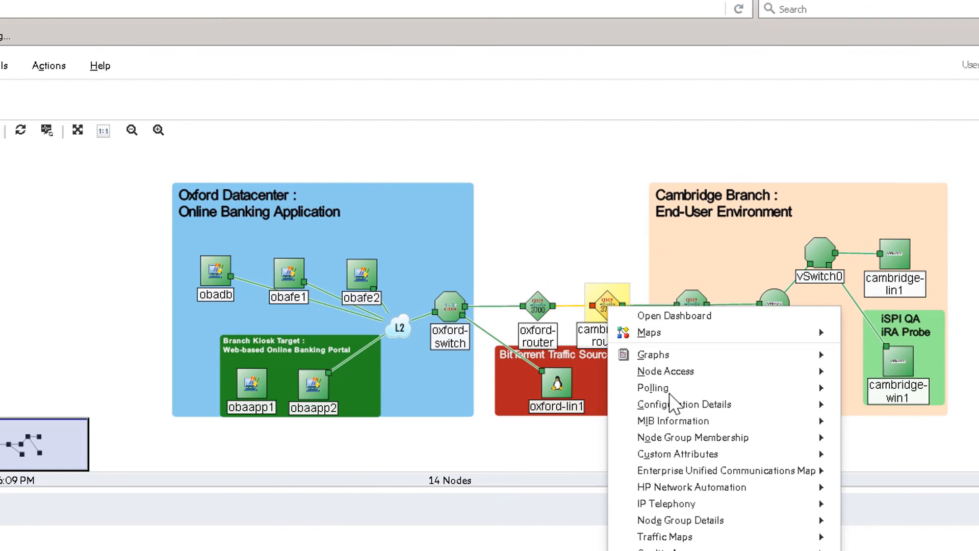